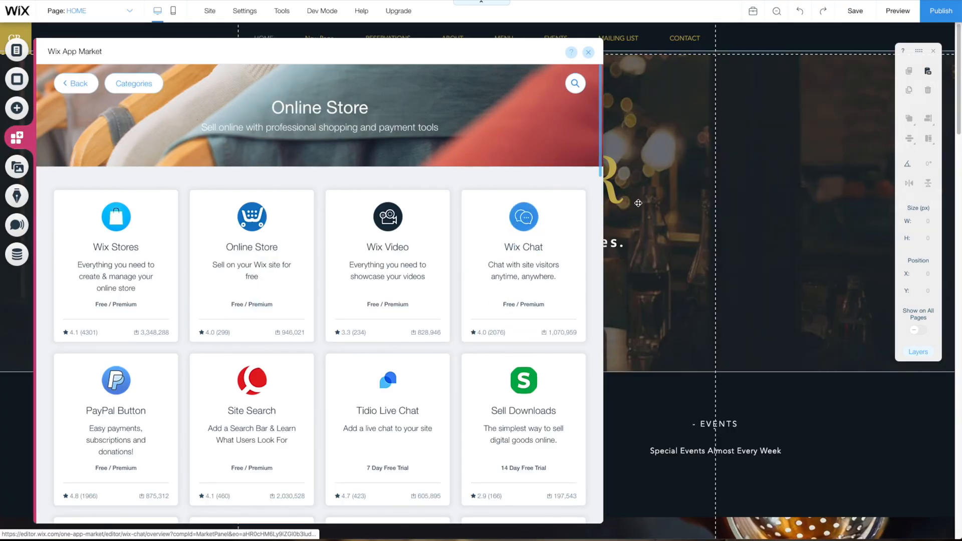
pyautogui.scroll(-3)
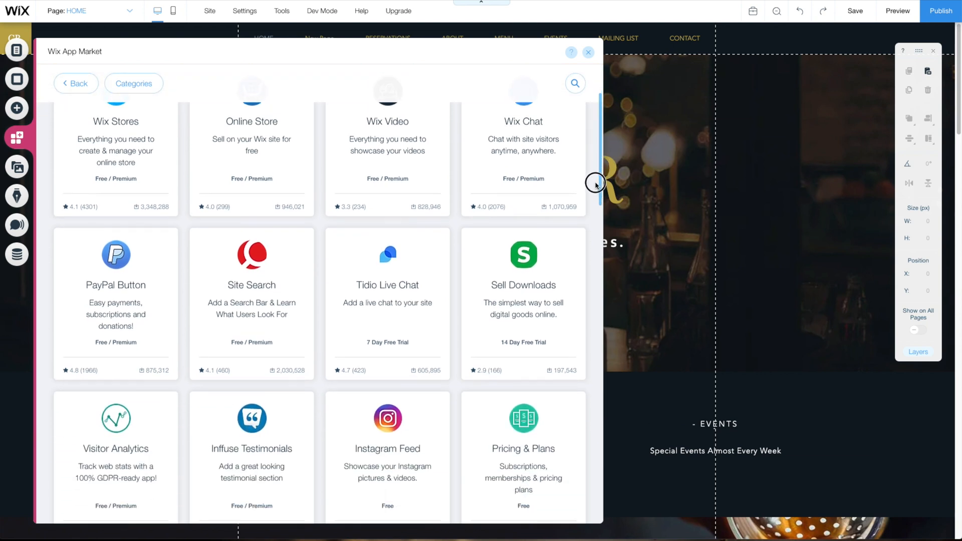